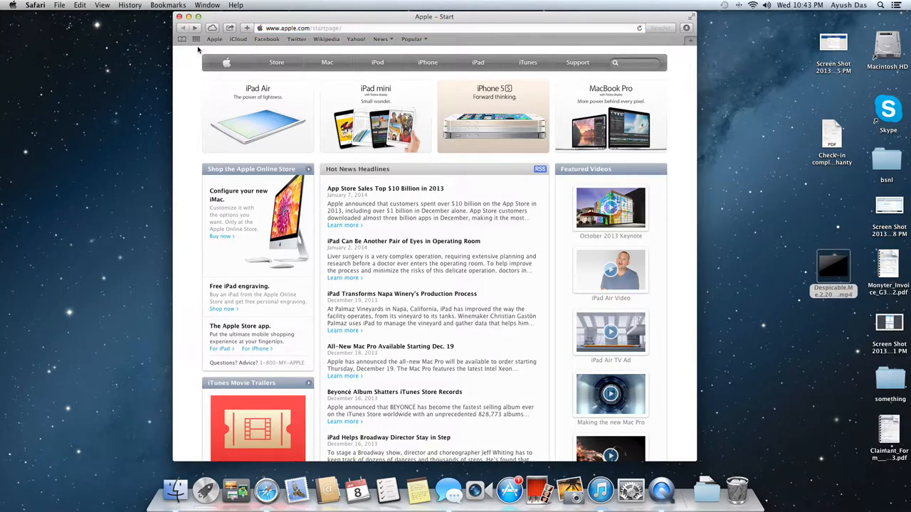
mouse_move(184, 84)
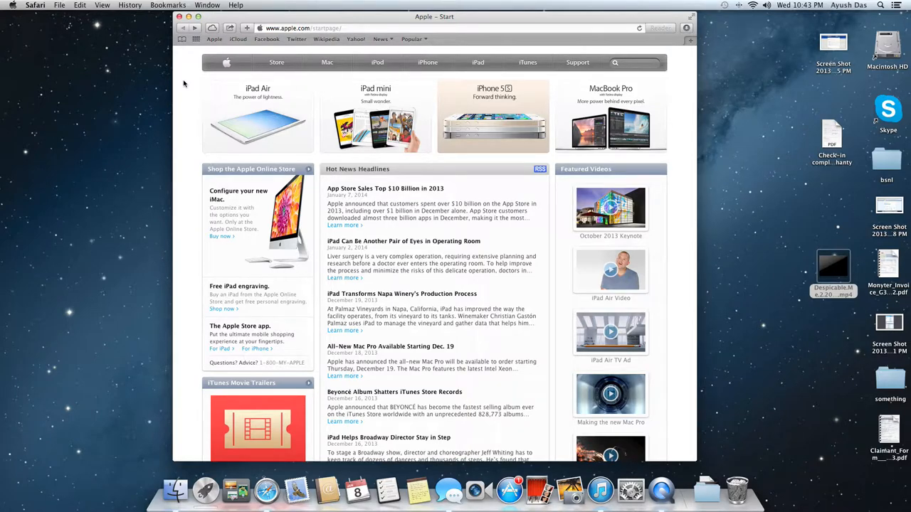
- Focus Safari's address bar to enter a new web address
left_click(327, 28)
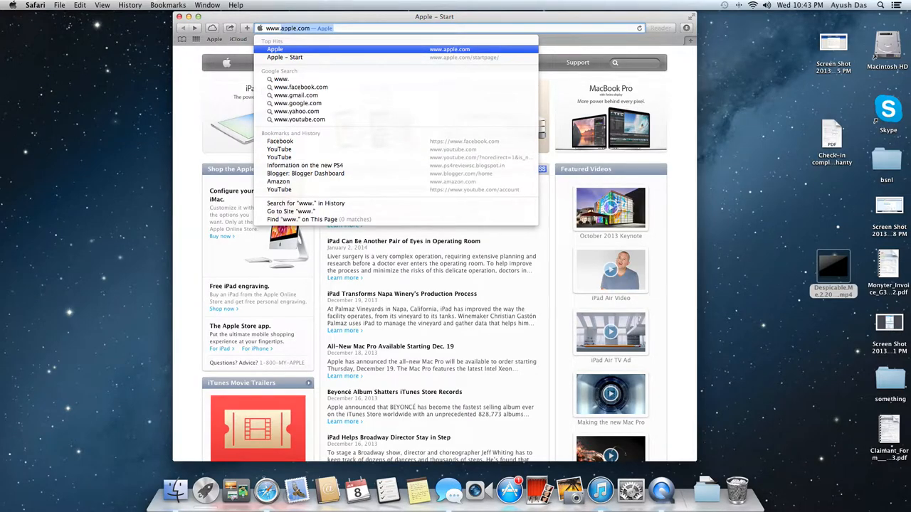
type("www.pir")
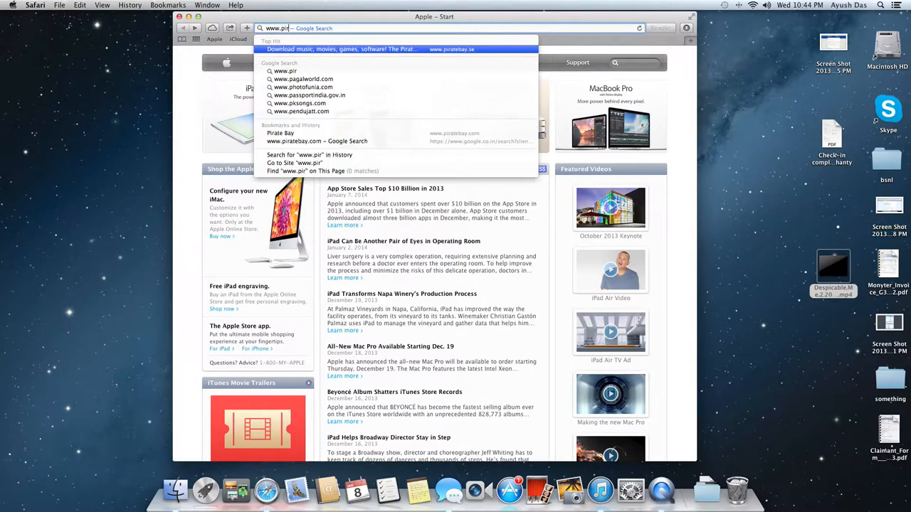
left_click(451, 50)
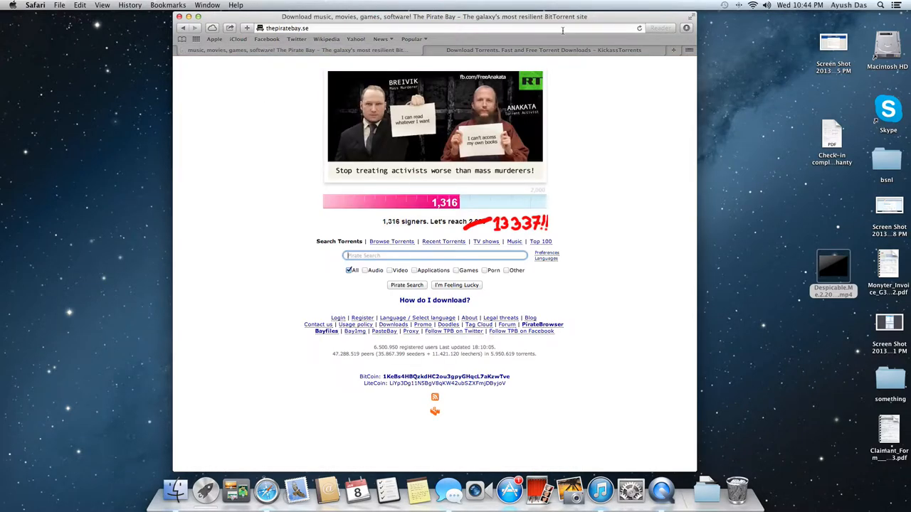
- Switch to the KickassTorrents tab in Safari
left_click(544, 50)
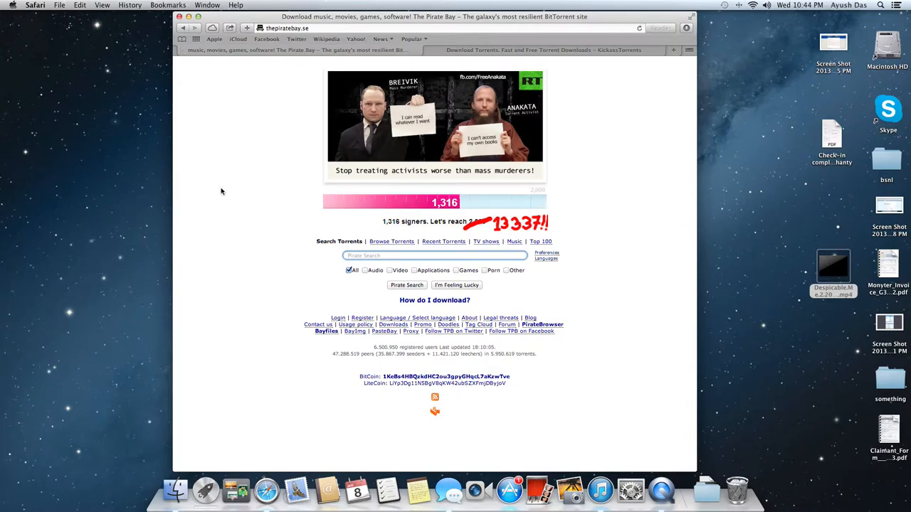
mouse_move(258, 247)
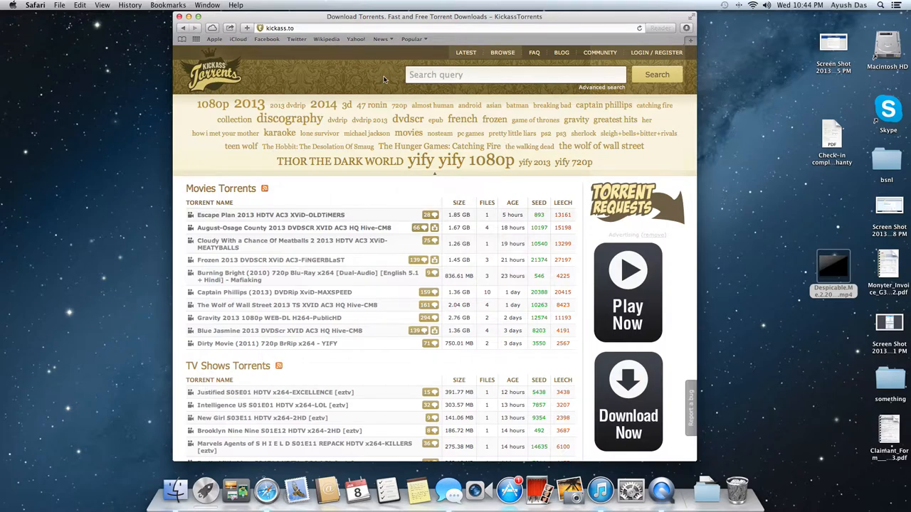
- Search 'despicable me 2' and open the Despicable Me 2 (2013) 1080p YIFY torrent
type("despic")
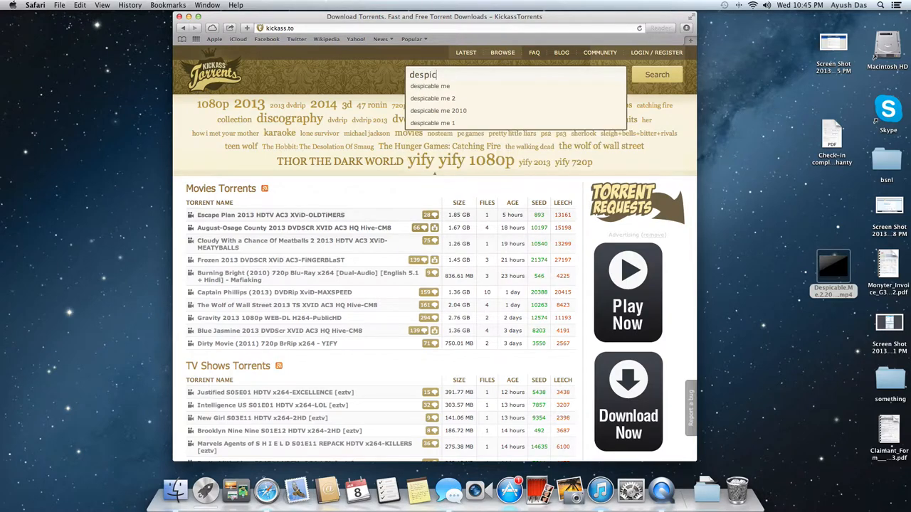
type("able me 2")
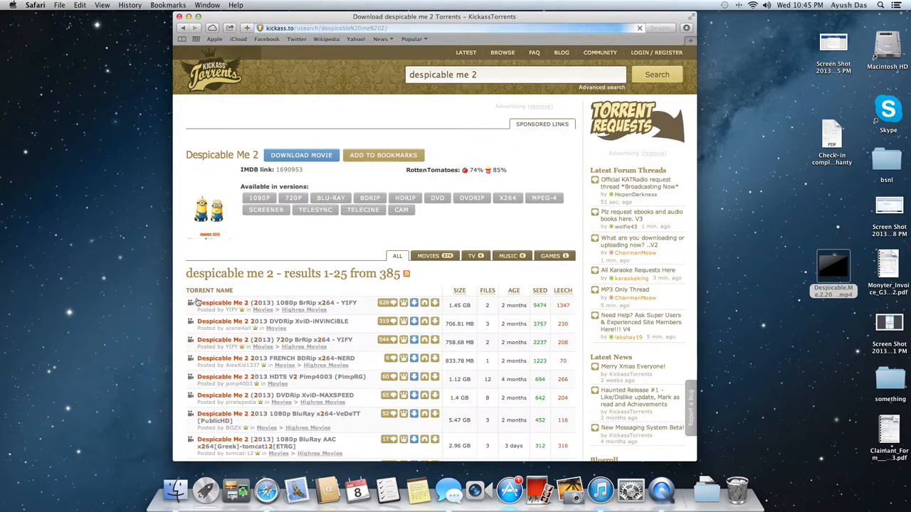
left_click(274, 302)
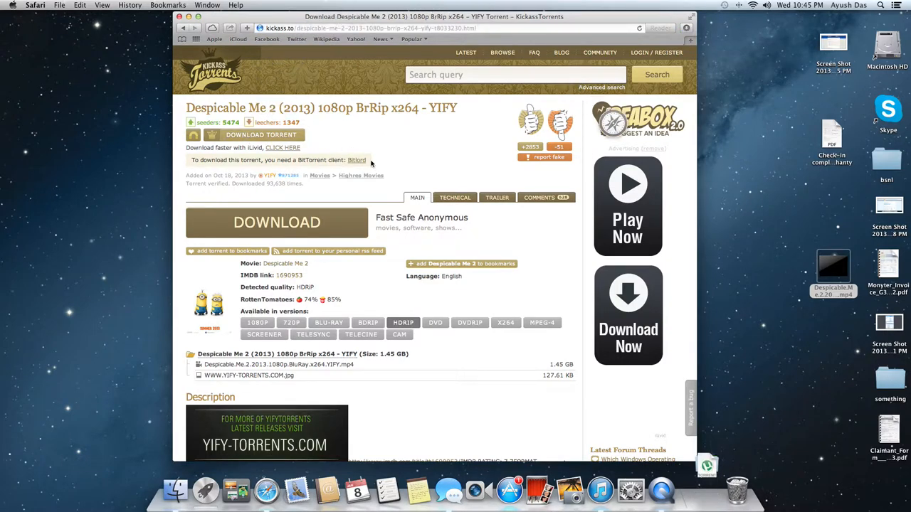
- Download the Despicable Me 2 YIFY .torrent file
left_click(705, 489)
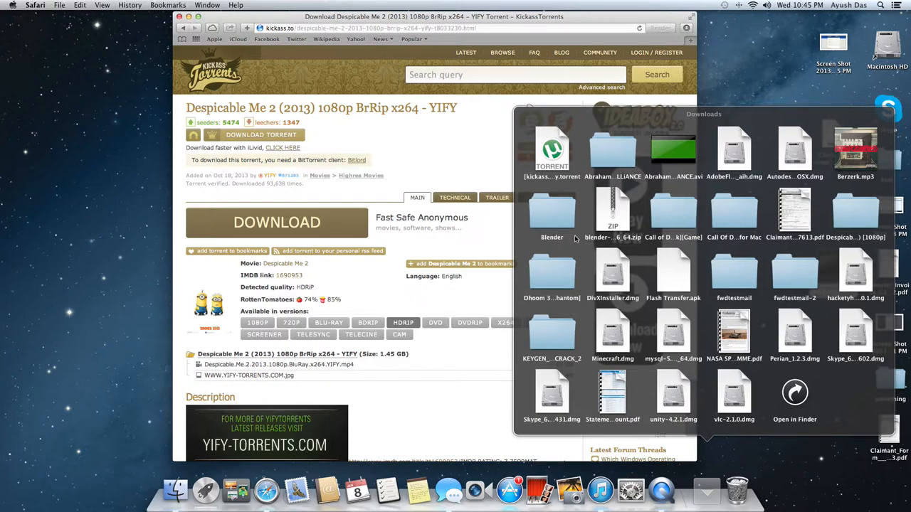
mouse_move(537, 169)
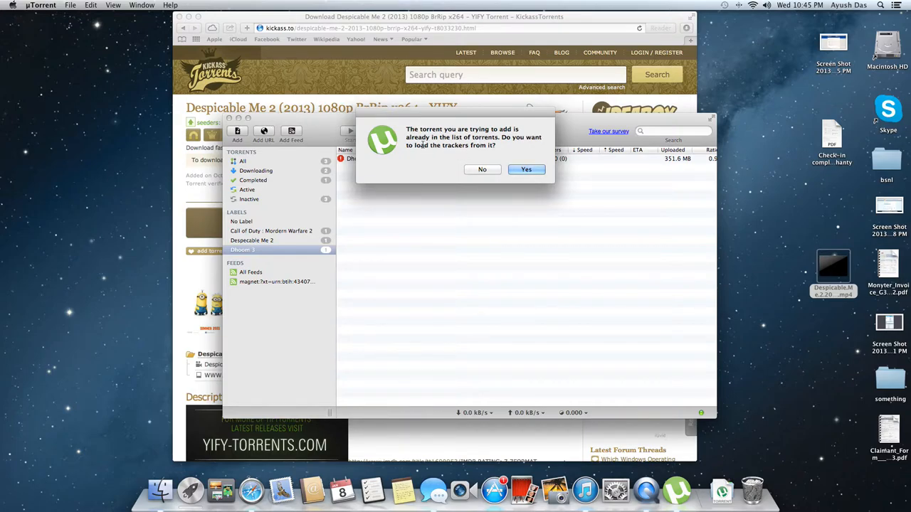
- Accept loading trackers for the already-listed torrent in uTorrent
left_click(526, 169)
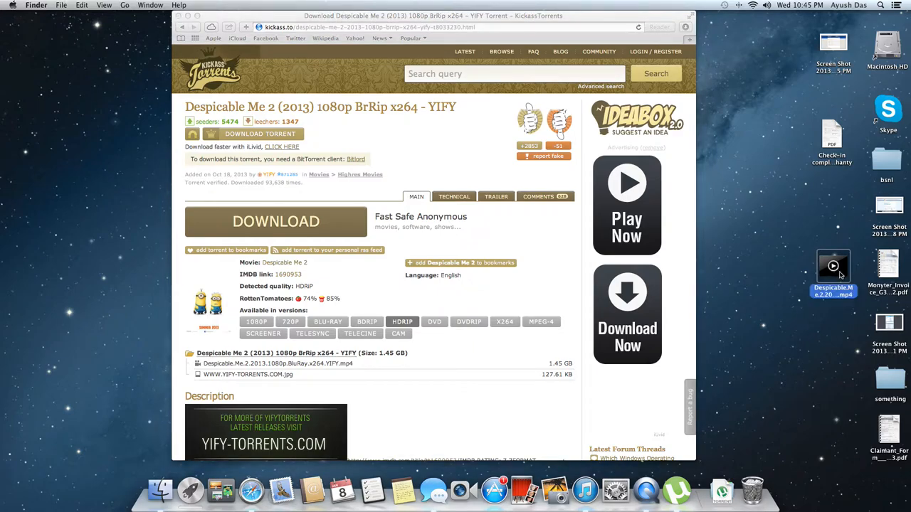
double_click(832, 266)
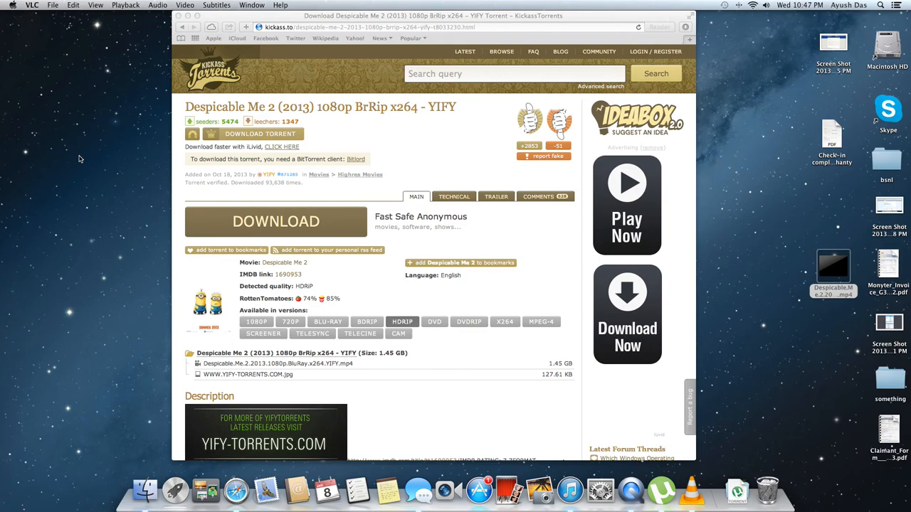
mouse_move(60, 156)
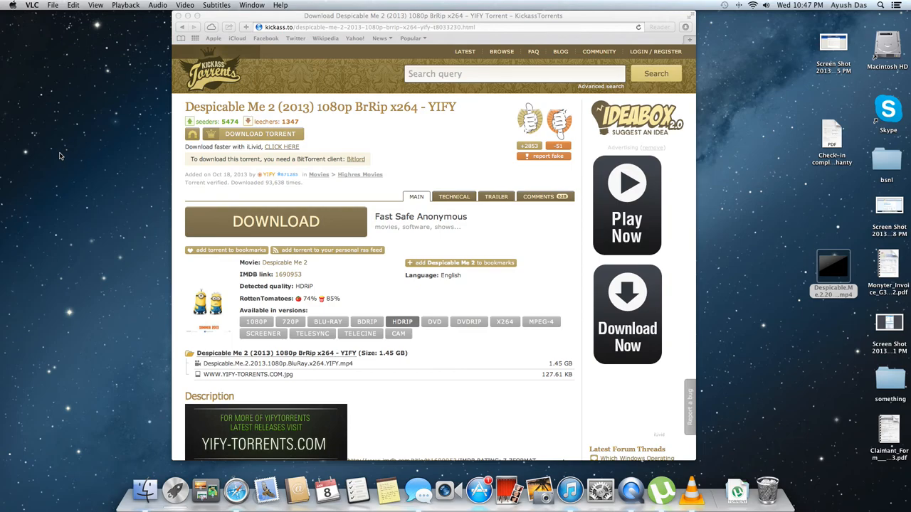
mouse_move(91, 92)
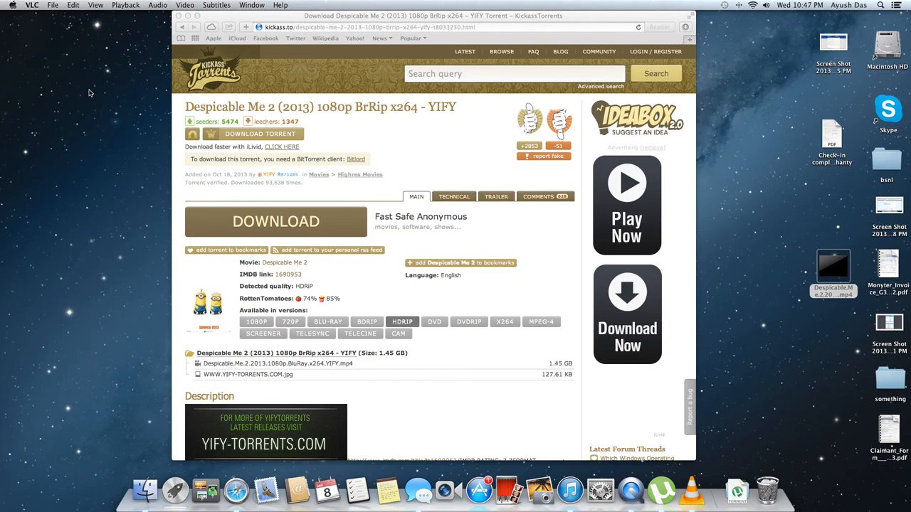
mouse_move(91, 92)
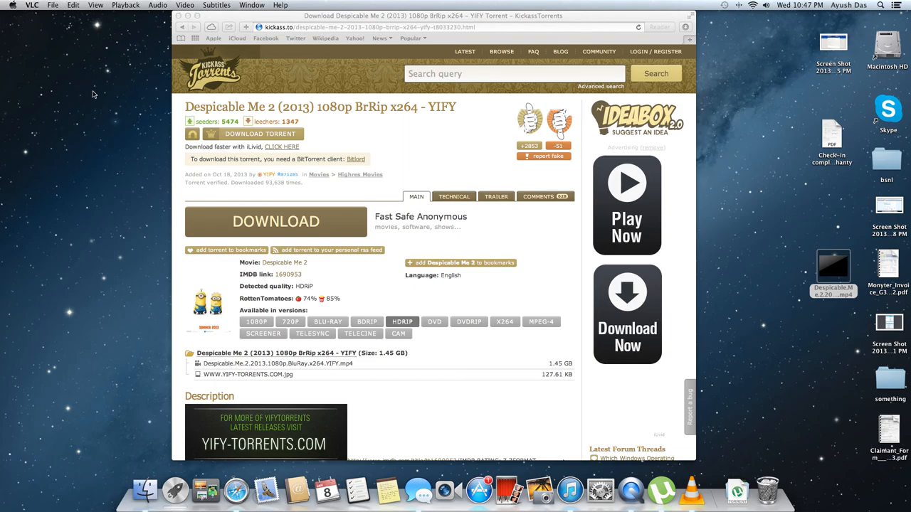